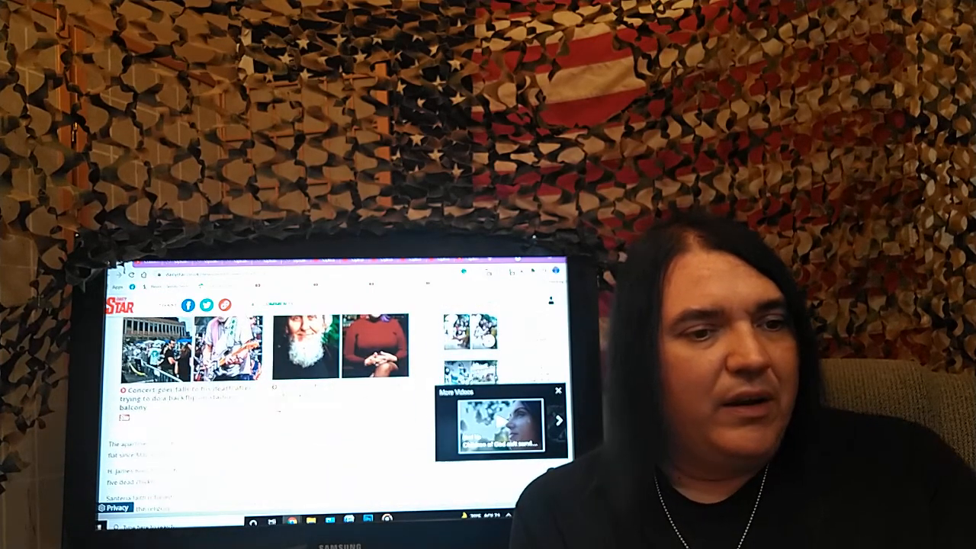
pyautogui.scroll(-3)
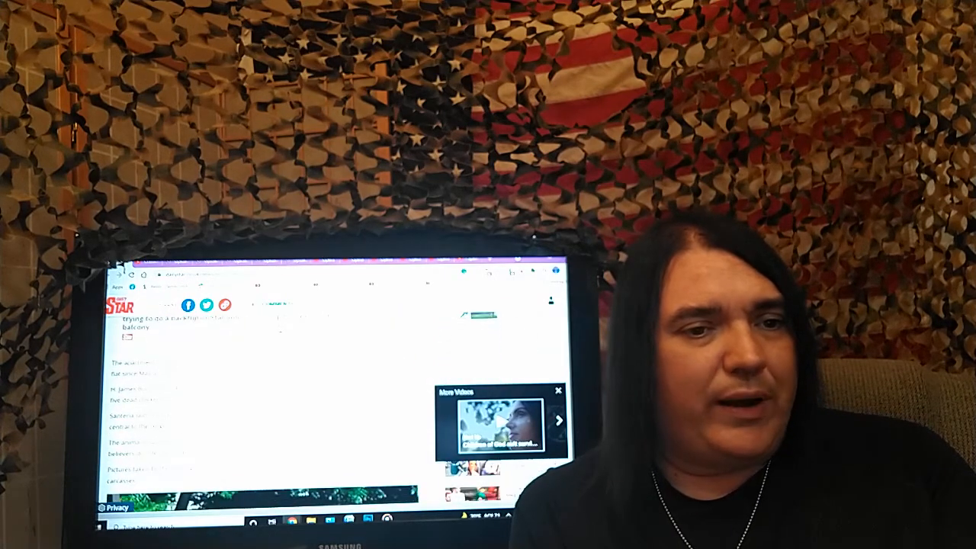